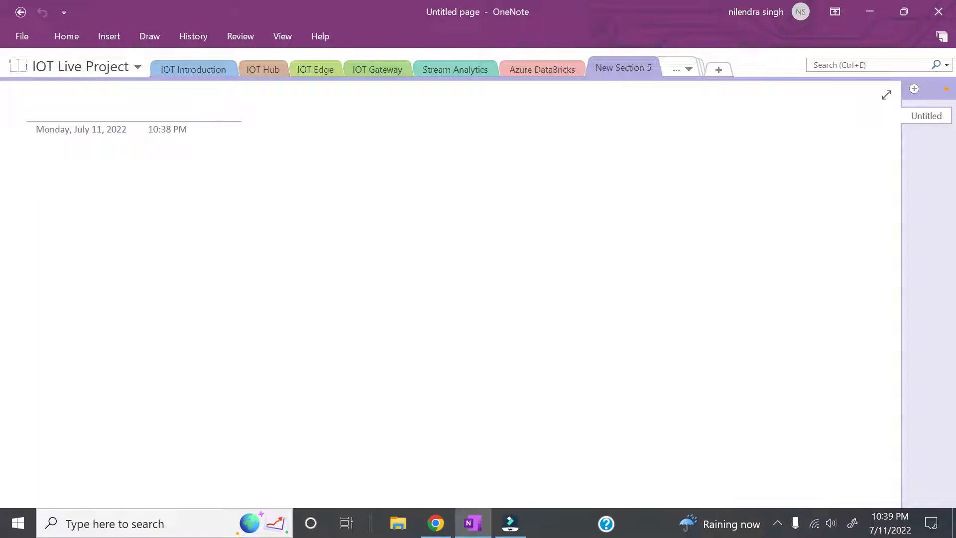
Step: Title the page and ink the underlined 'Problem statement' heading with point 1 'Fabr…' begun
left_click(36, 173)
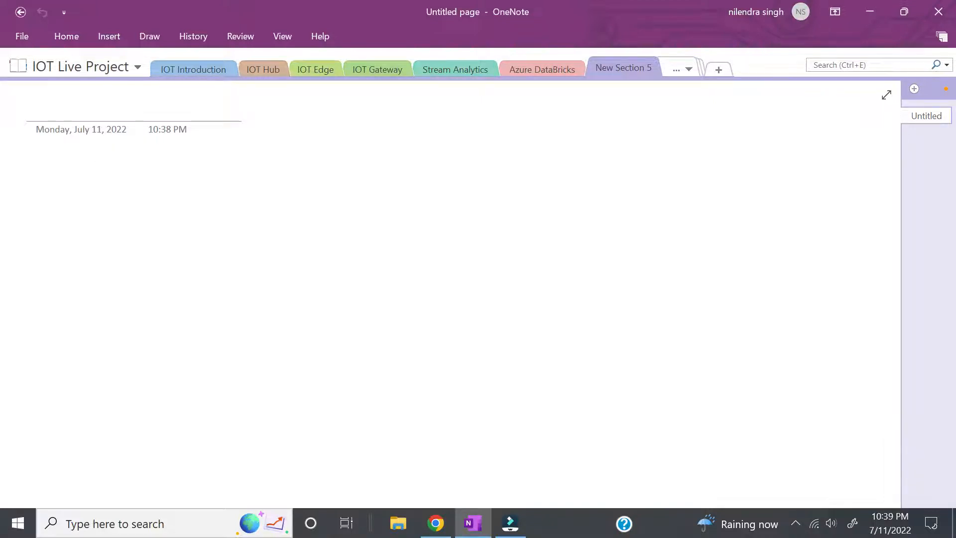
left_click(37, 173)
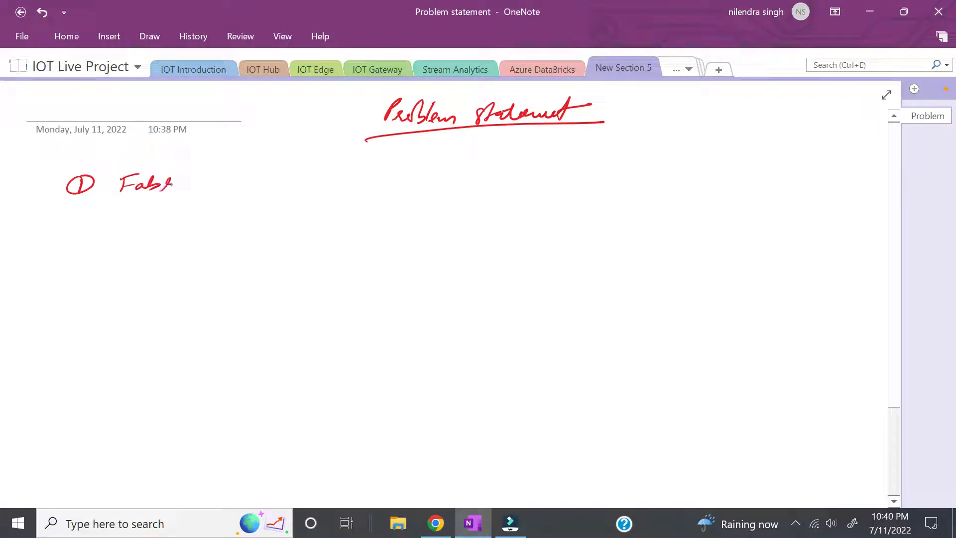
Step: Ink the Fabrikam → Enterprises → Reports chain and point 2, CPL → City Power & Light
left_click_drag(172, 183, 230, 186)
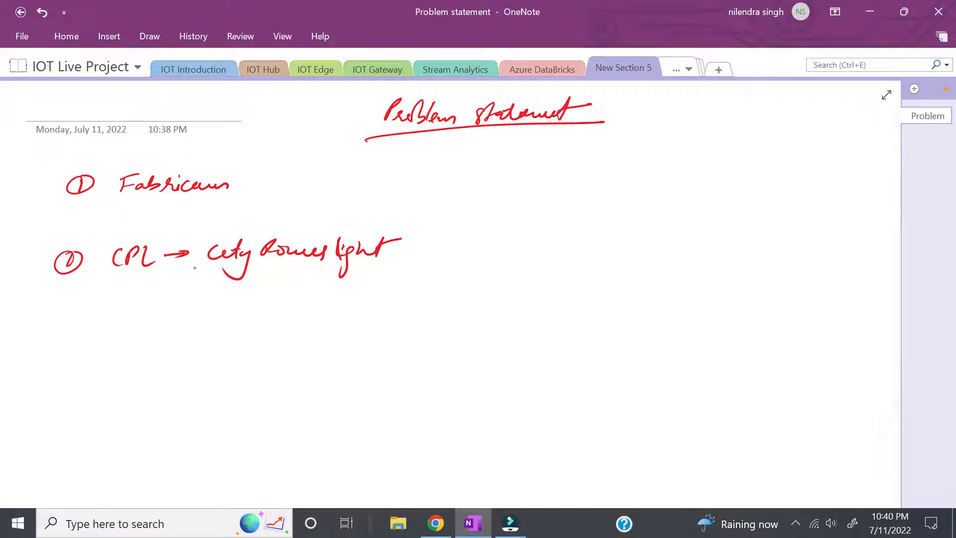
left_click_drag(244, 186, 281, 186)
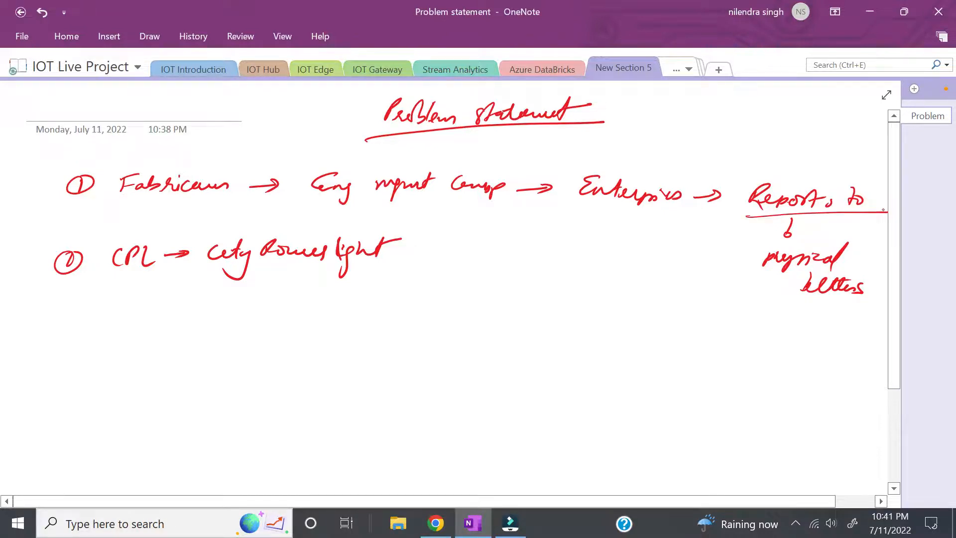
left_click_drag(109, 213, 238, 211)
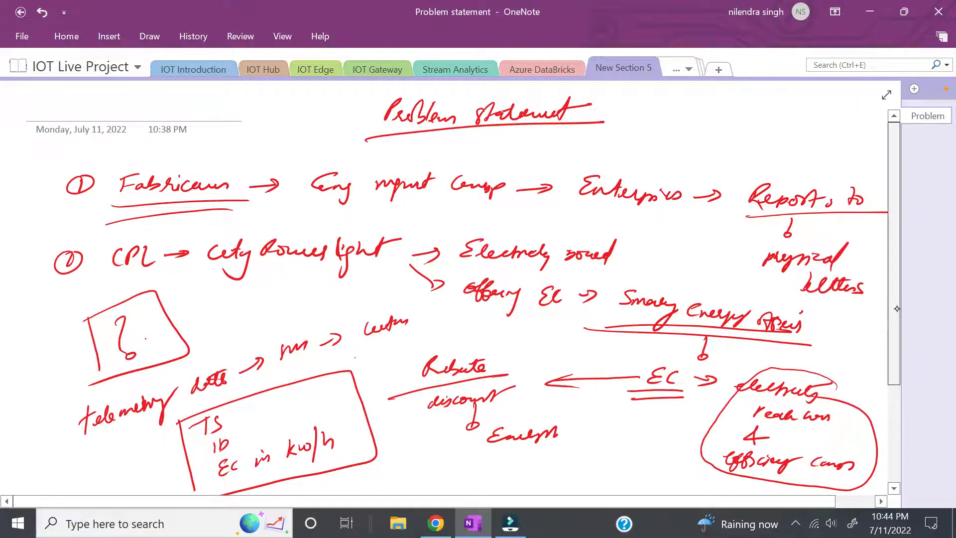
Step: Ink the boxed '200k SM → 20k Business cust' note with arrows to API and the telemetry box
scroll("down", 3)
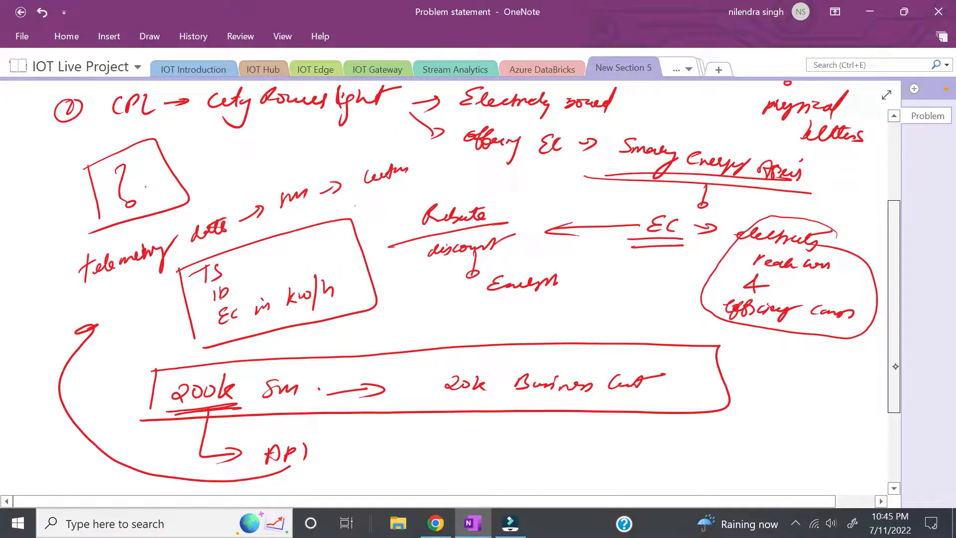
Step: Ink Fabrikam → data provider → CPL, double-underline 'Near Real time', and sketch a spiking graph
scroll("down", 3)
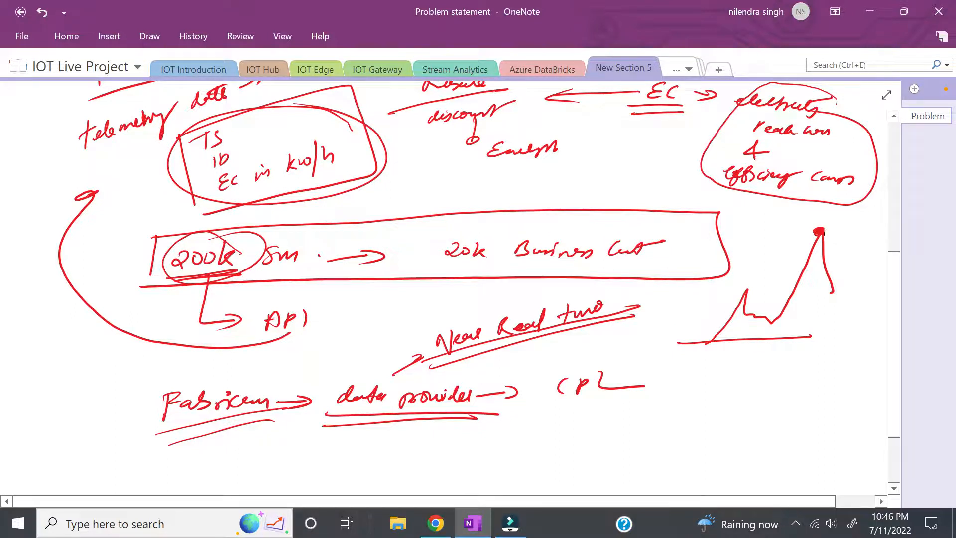
Step: Switch to the Customer Suitation section via the section overflow list
left_click(675, 69)
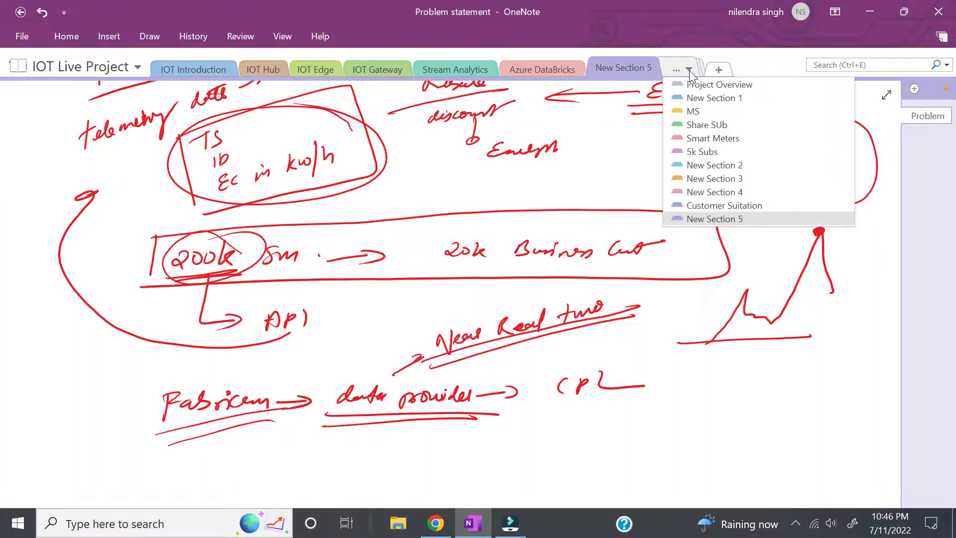
mouse_move(724, 205)
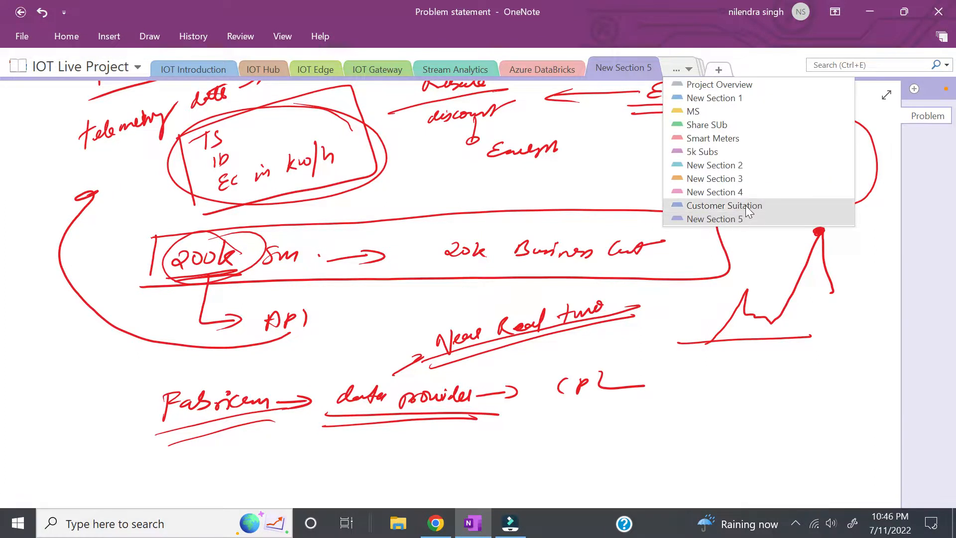
left_click(724, 205)
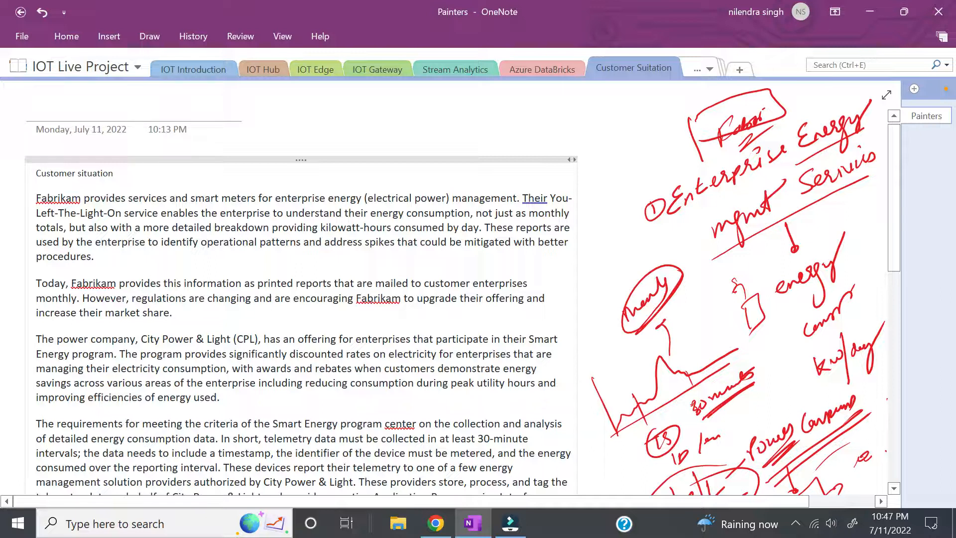
Step: Underline in red the printed-reports, CPL Smart Energy program and telemetry-requirements phrases
scroll("down", 3)
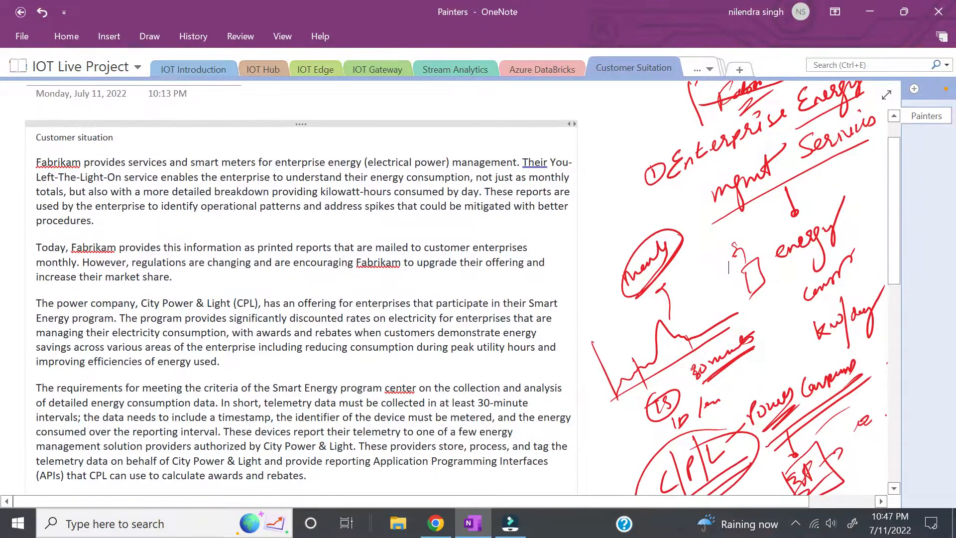
scroll("down", 3)
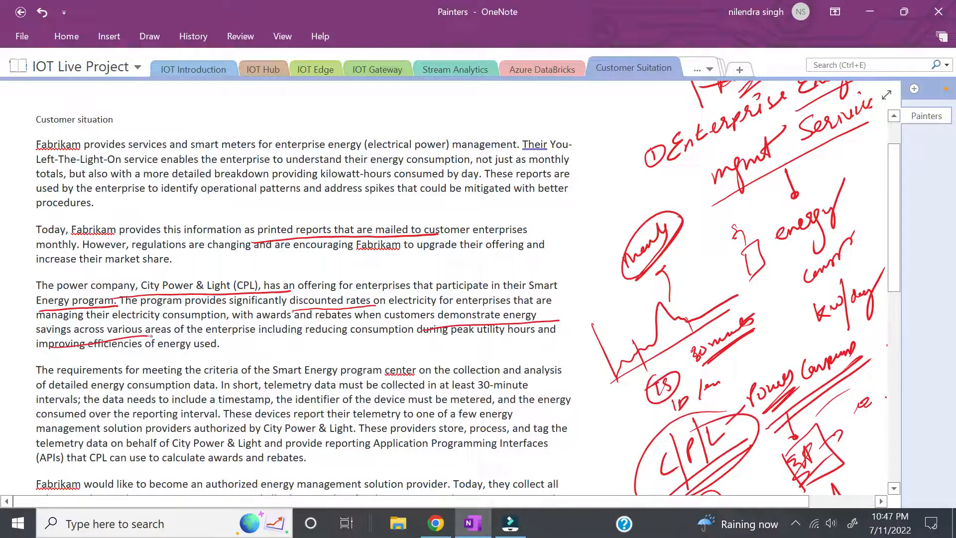
scroll("down", 3)
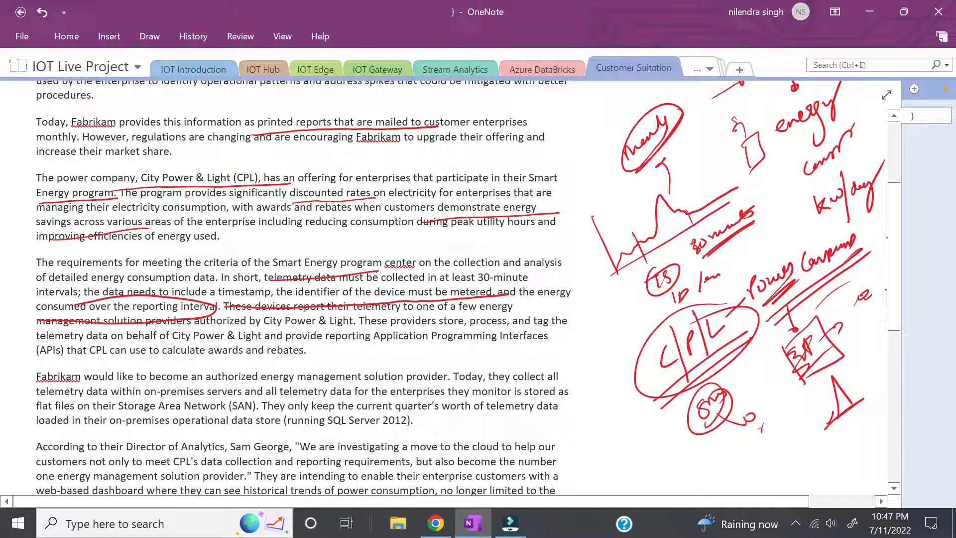
Step: Underline the authorized-provider and Storage Area Network sentences and add a braced margin note
scroll("down", 3)
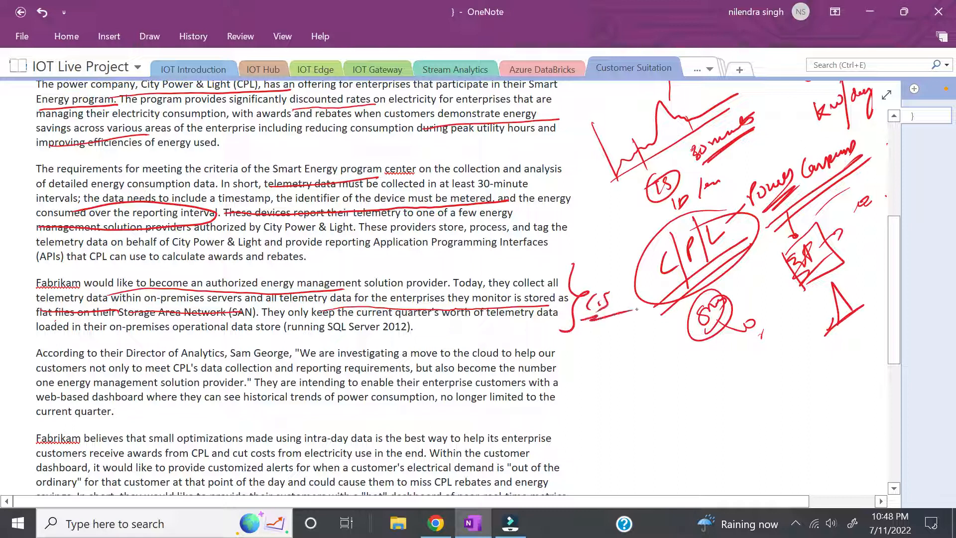
scroll("down", 3)
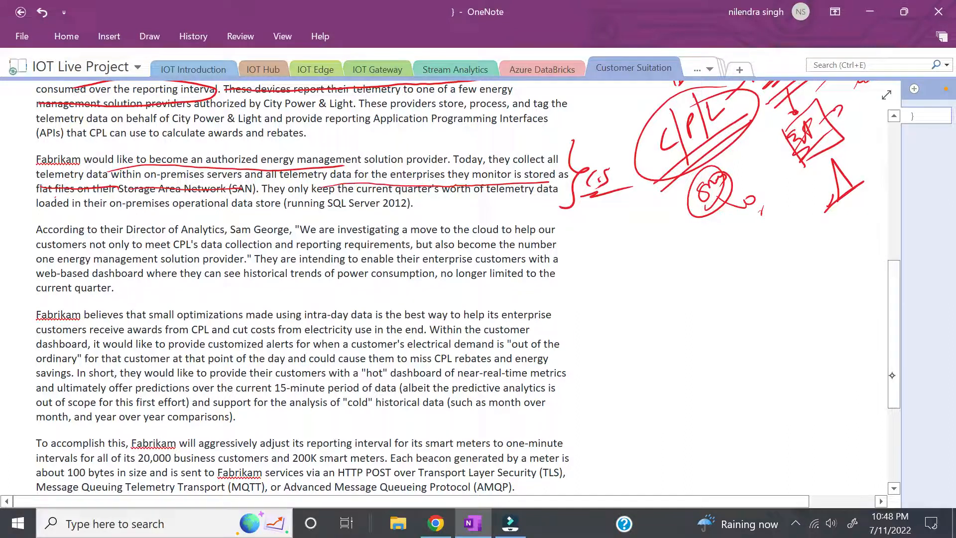
Step: Underline hot dashboard, 15-minute, 20,000 customers, 200K meters, MQTT; sketch a '100 bytes' envelope
scroll("down", 3)
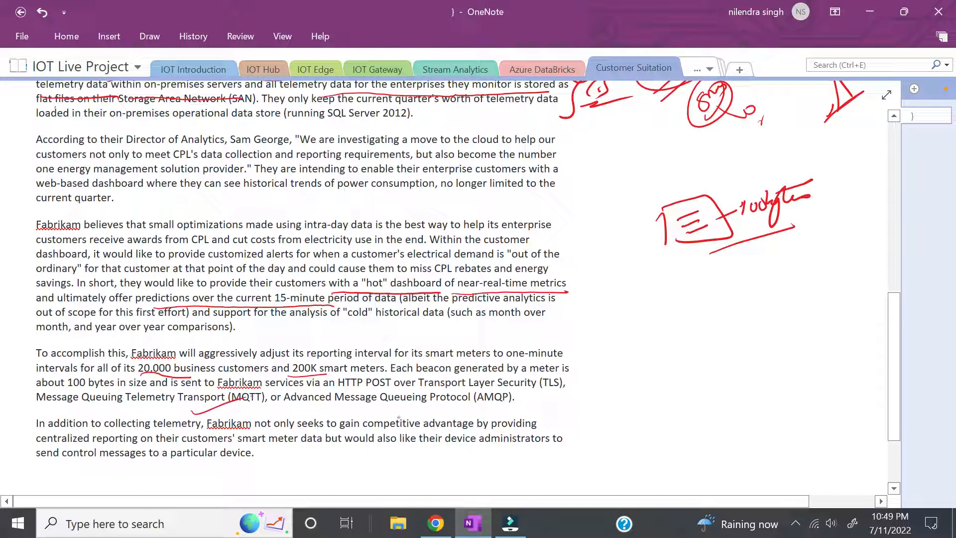
mouse_move(418, 412)
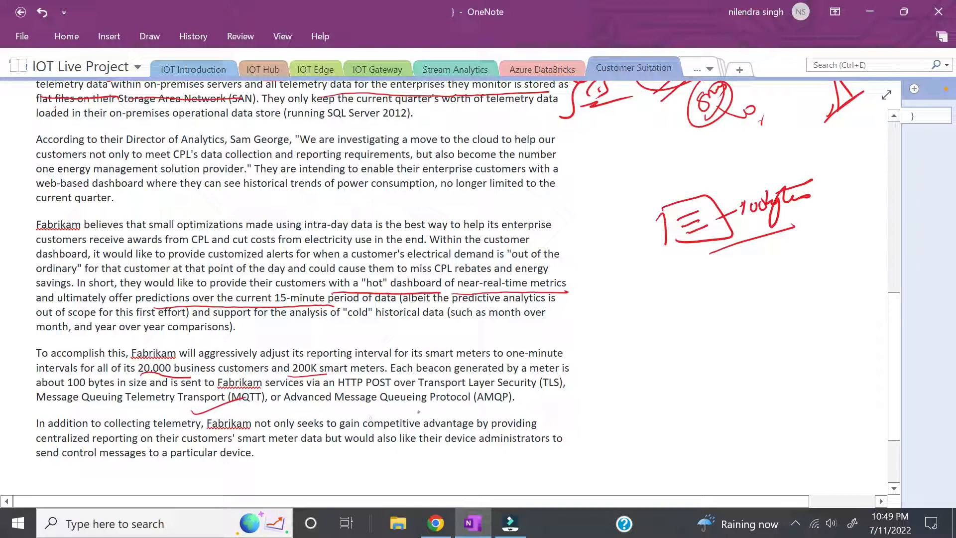